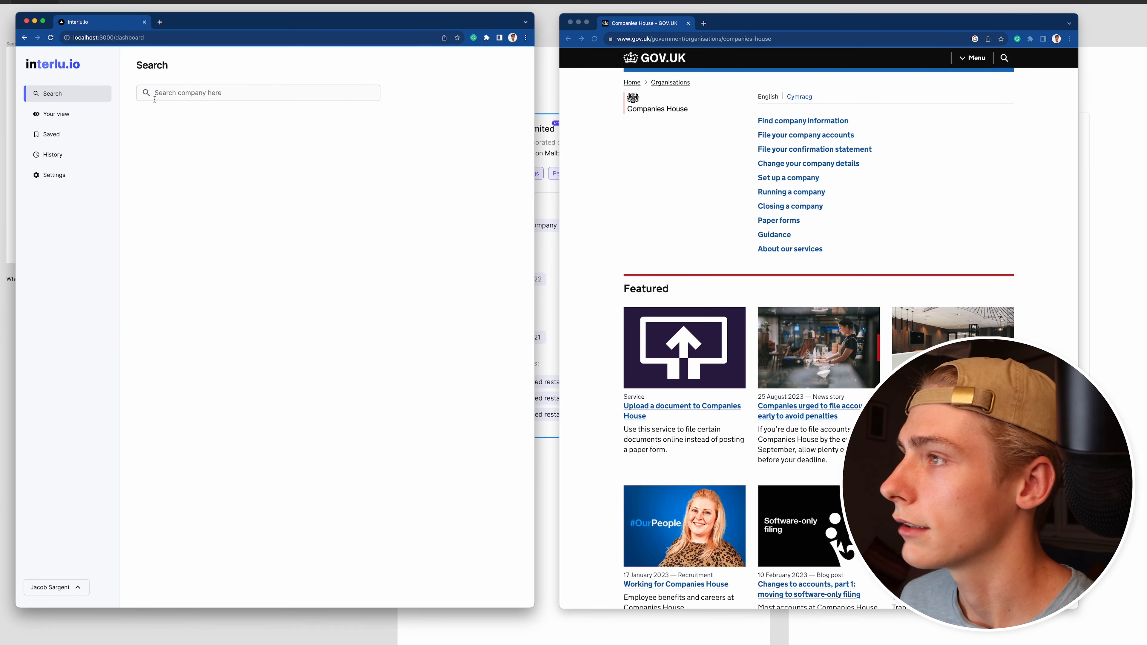
# - Search the Companies House register for 'Blue Media'
pyautogui.click(257, 92)
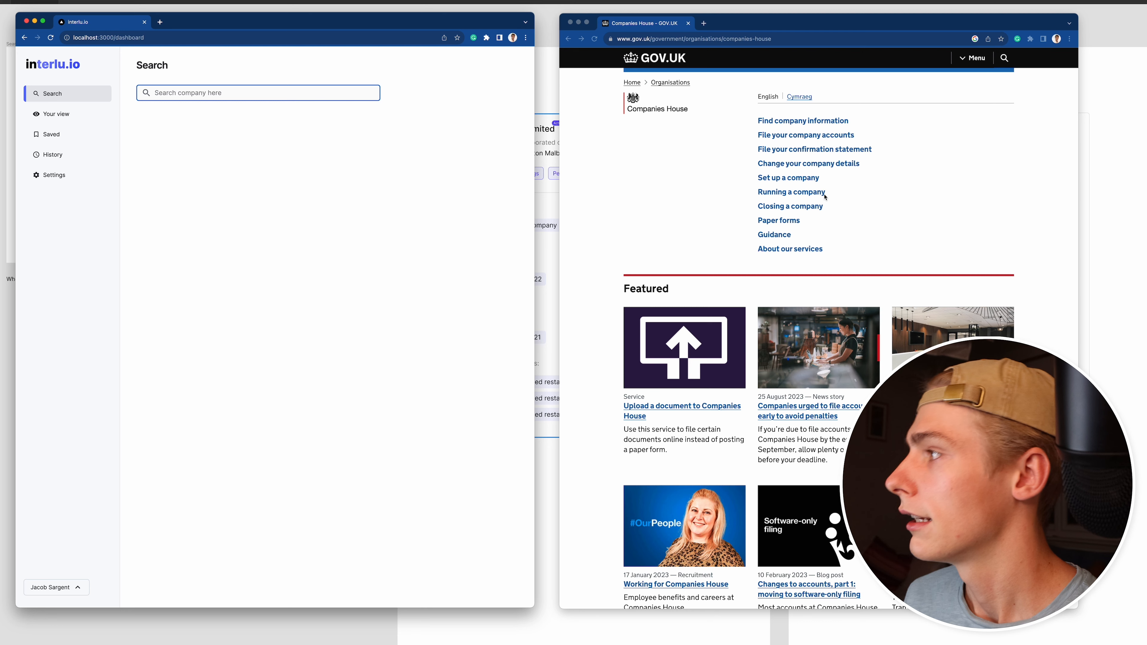
pyautogui.moveTo(842, 134)
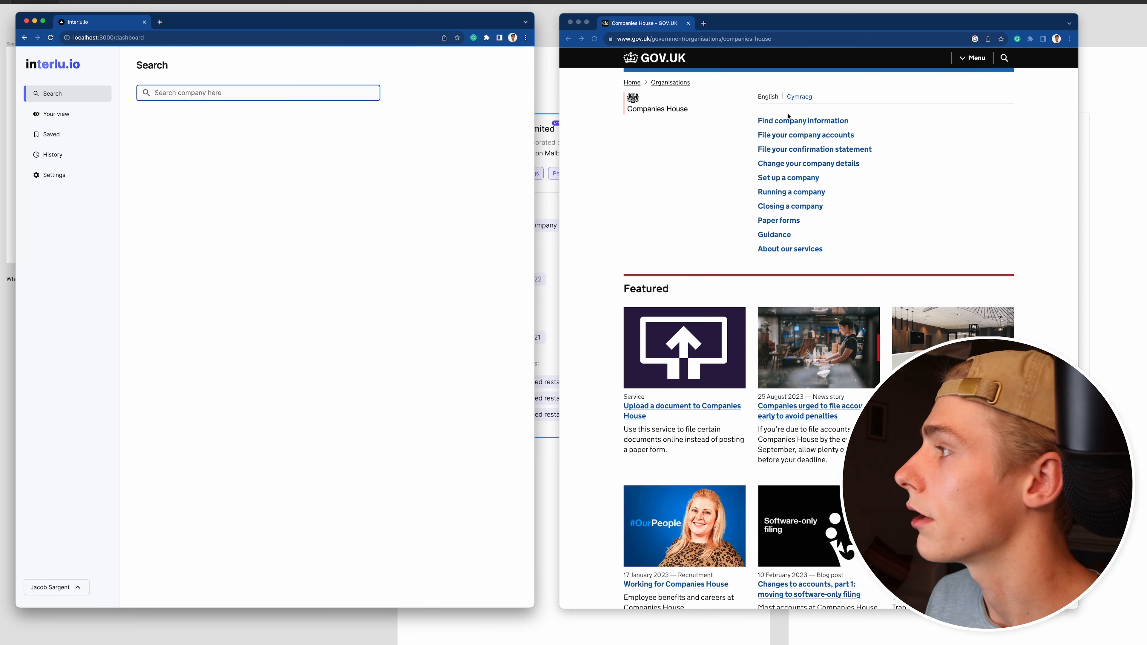
pyautogui.click(803, 120)
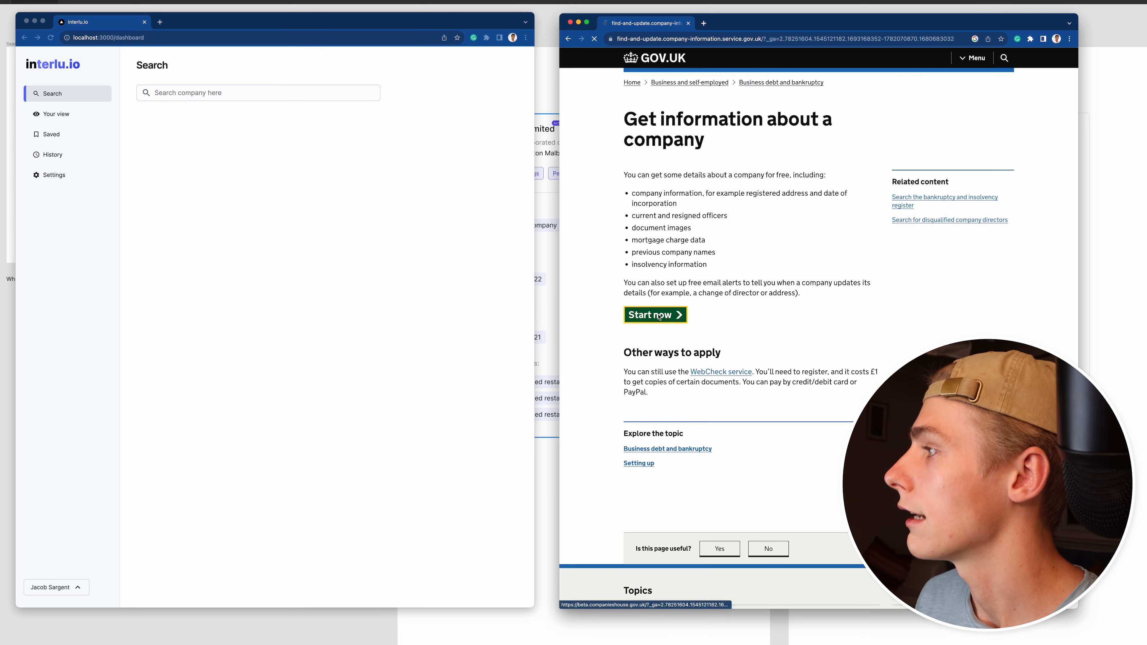
pyautogui.click(651, 315)
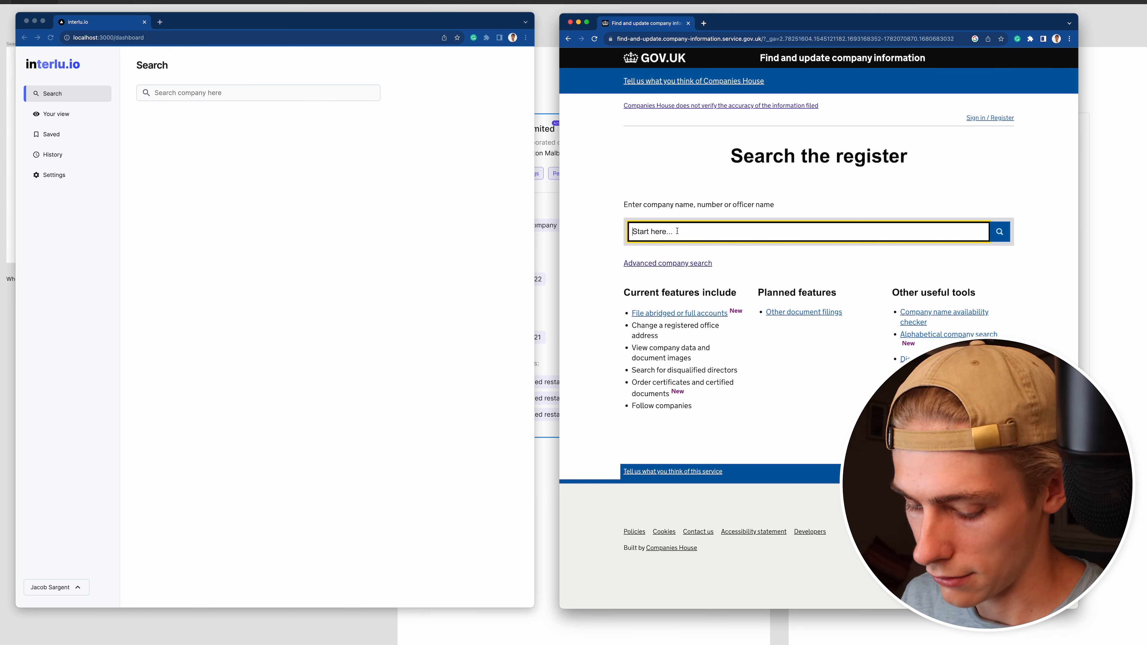
pyautogui.write('Blue Me')
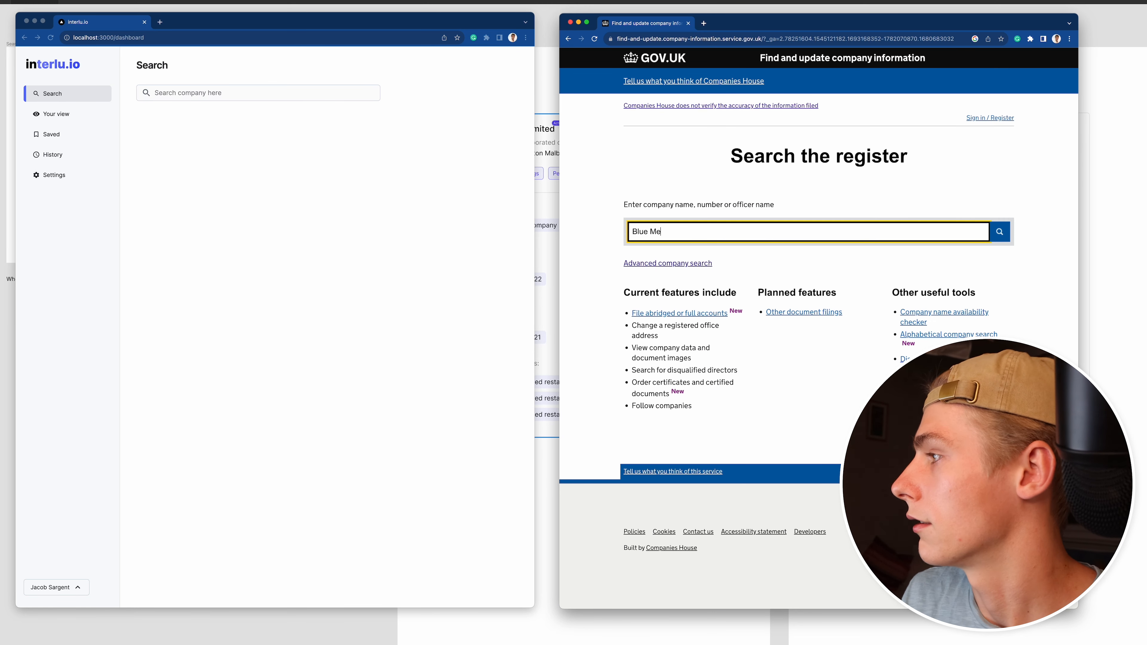
pyautogui.click(1000, 231)
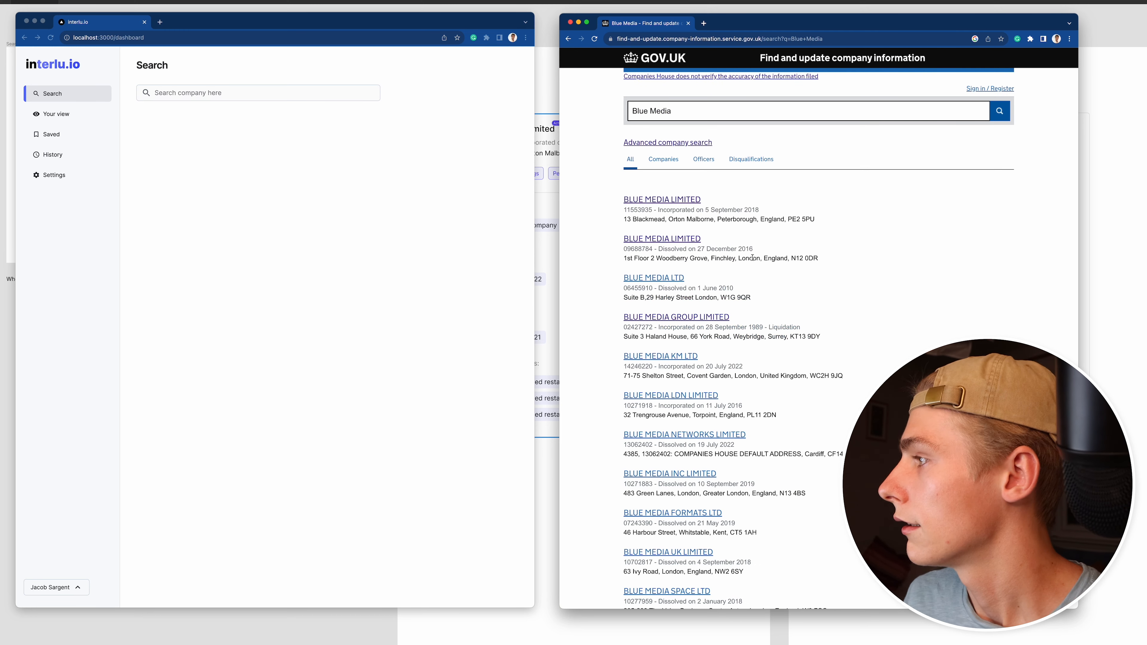
pyautogui.moveTo(662, 199)
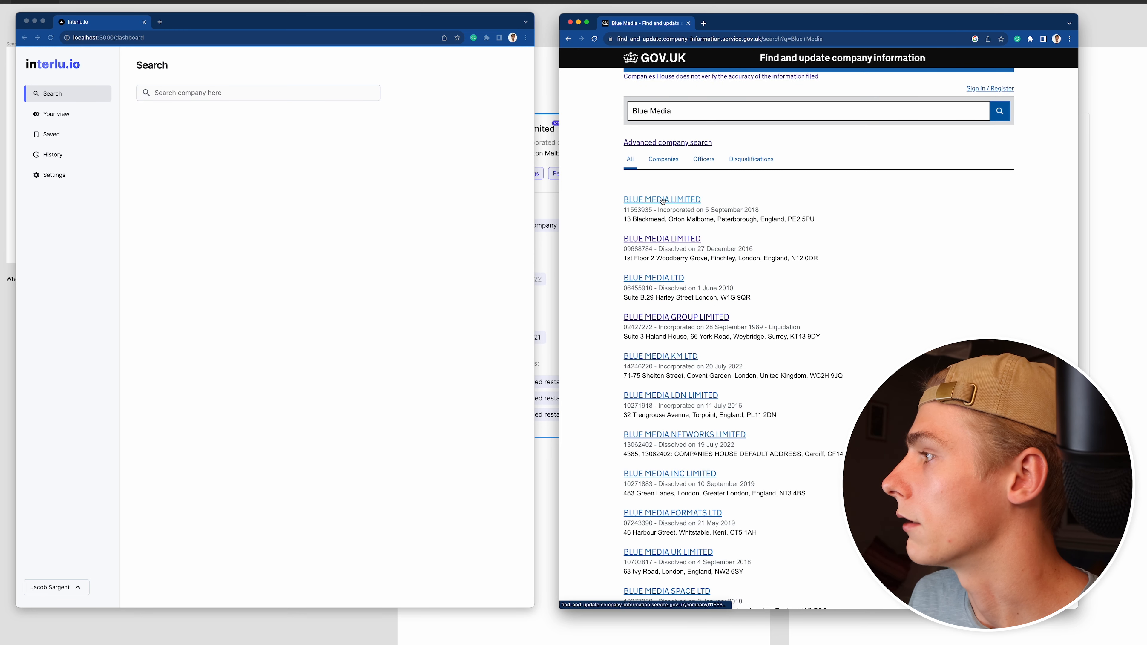
# - View BLUE MEDIA LIMITED's people and filing history, with its dormant accounts PDF in another tab
pyautogui.click(662, 199)
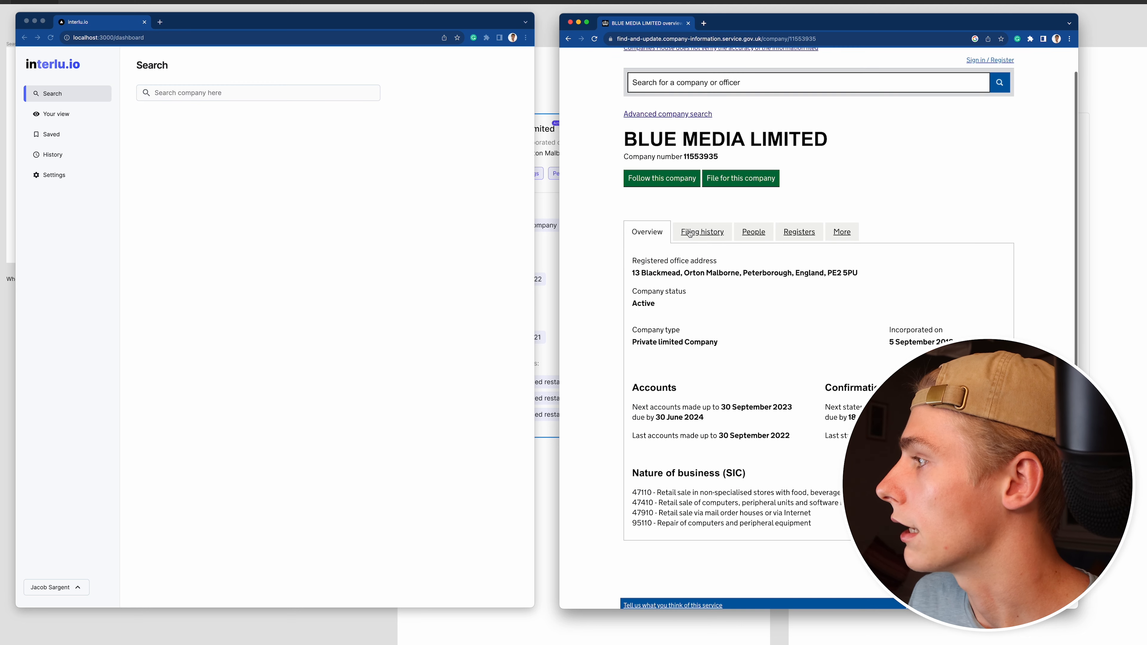
pyautogui.click(753, 231)
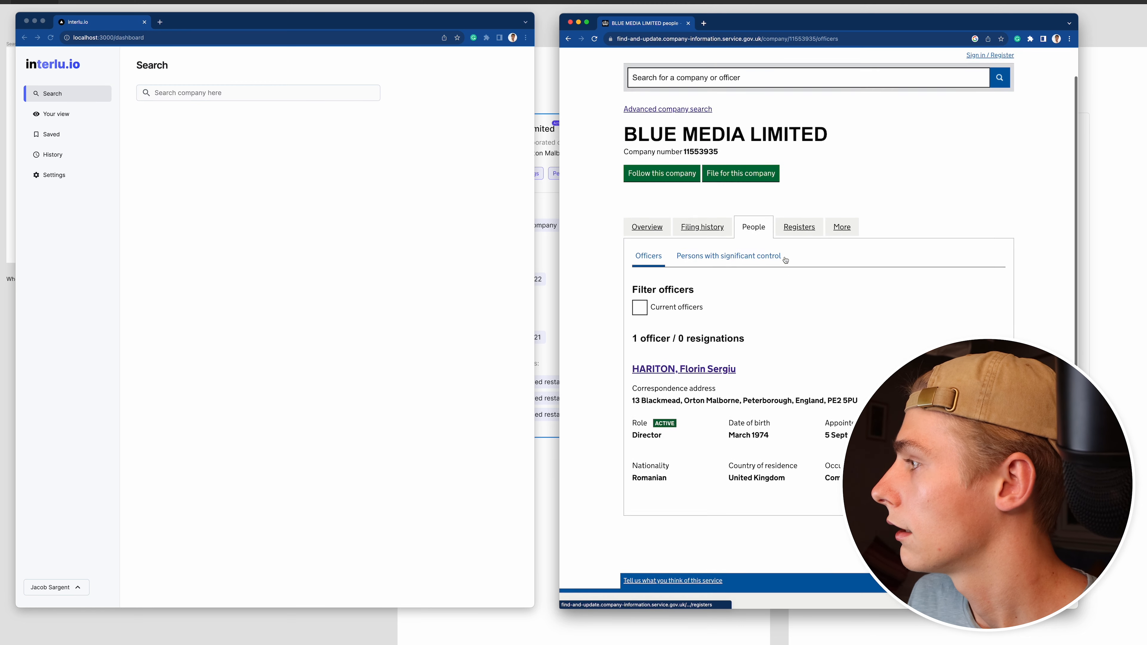
pyautogui.click(701, 227)
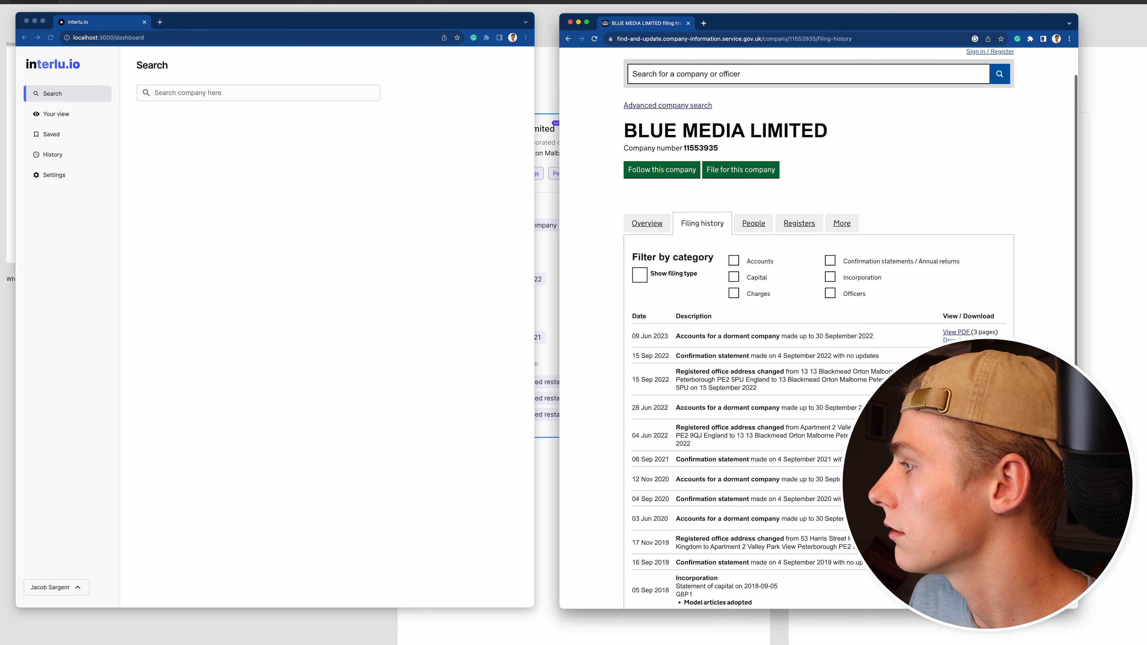
pyautogui.click(955, 332)
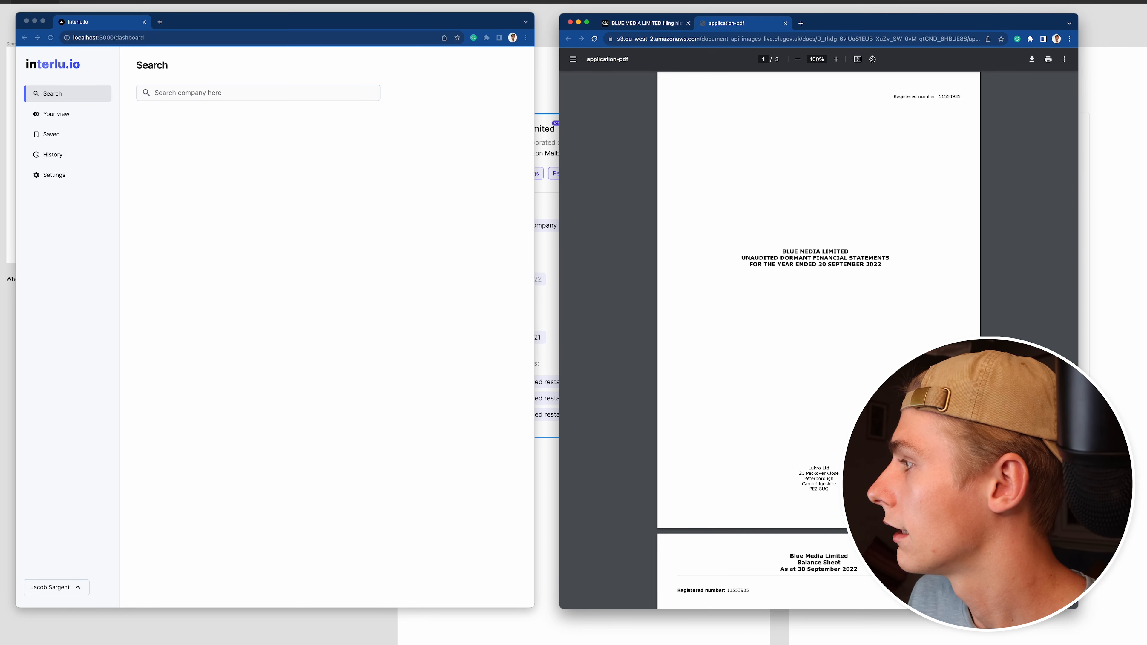
pyautogui.scroll(-3)
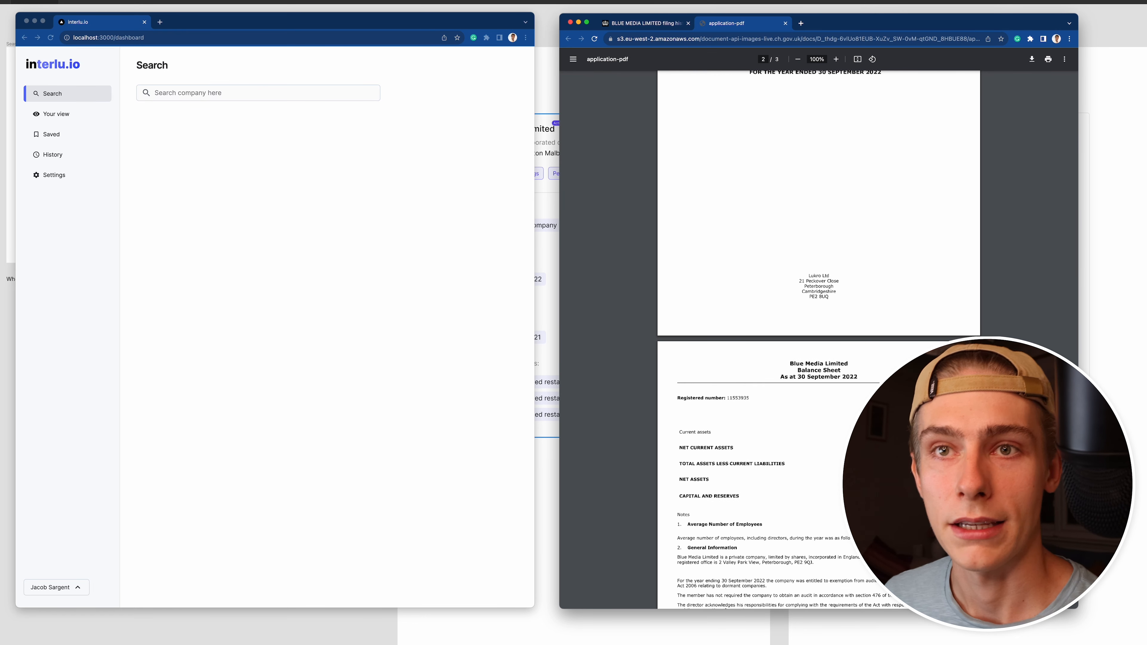
pyautogui.click(643, 23)
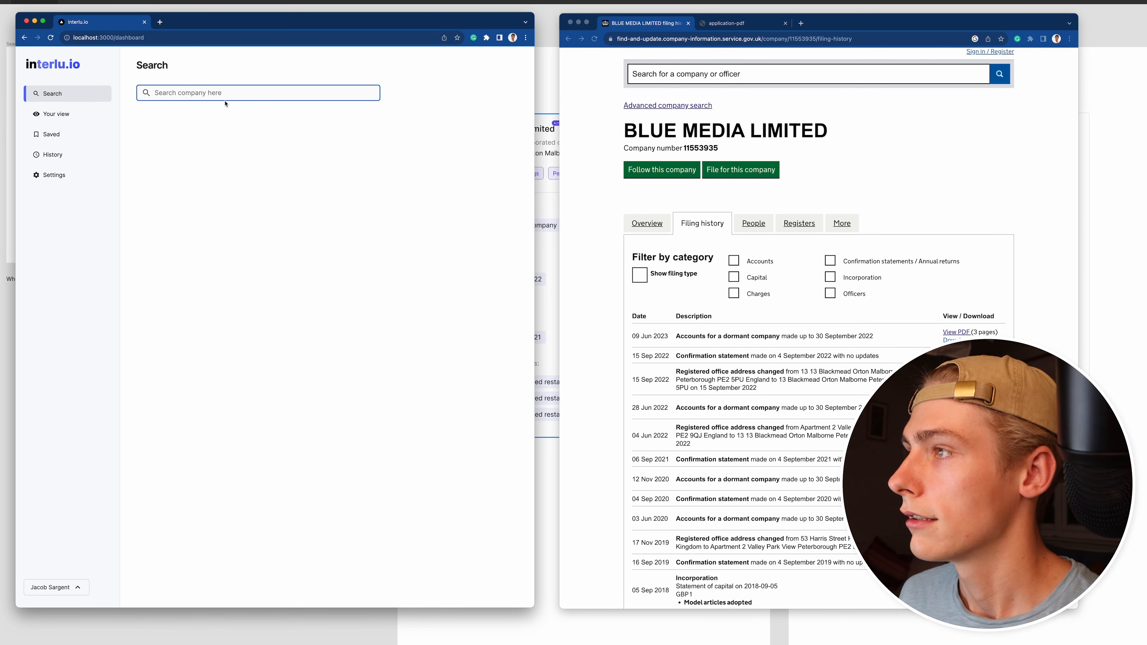
# - Search Interlu.io for Blue Media, load BLUE MEDIA LIMITED's overview, then its people details
pyautogui.write('Vku')
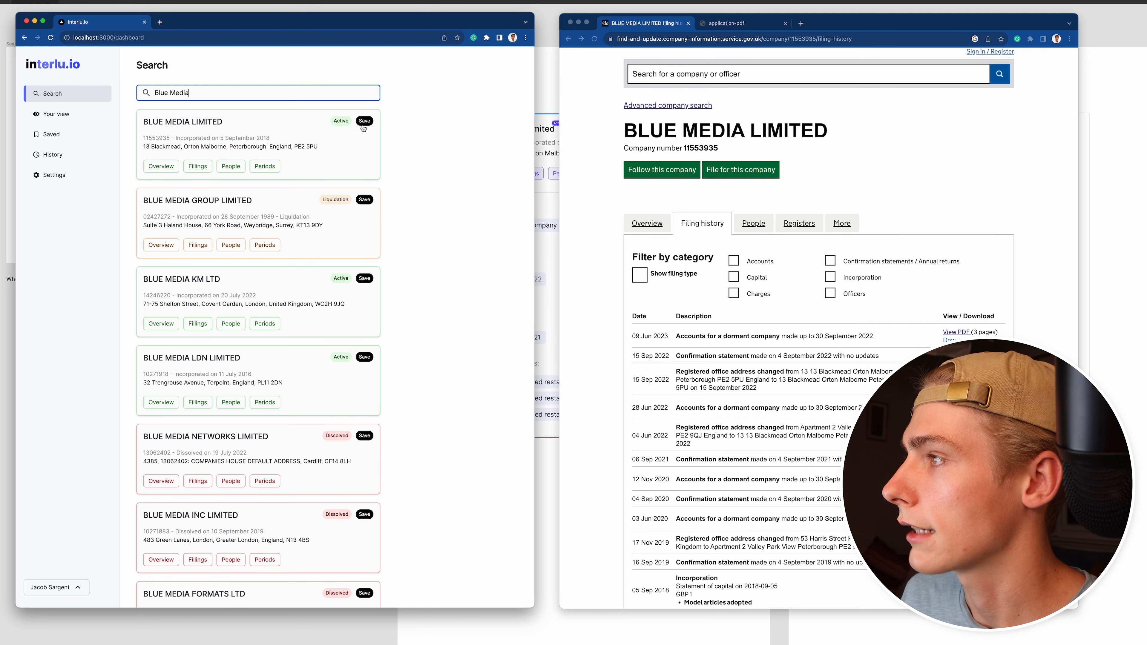
pyautogui.click(160, 166)
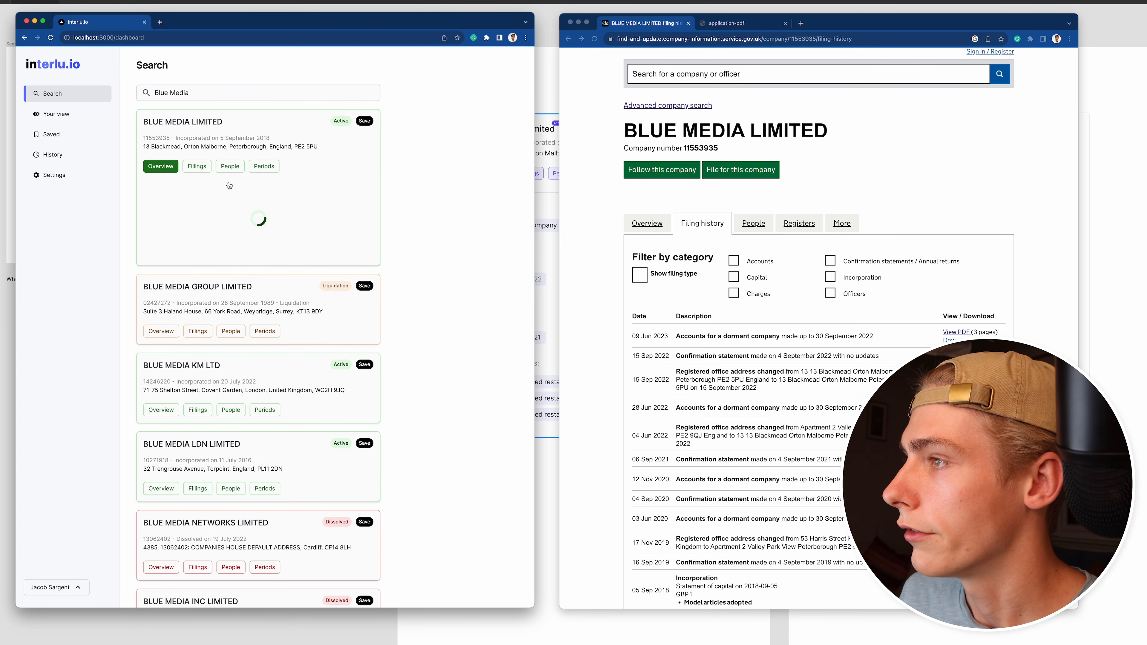
pyautogui.click(160, 167)
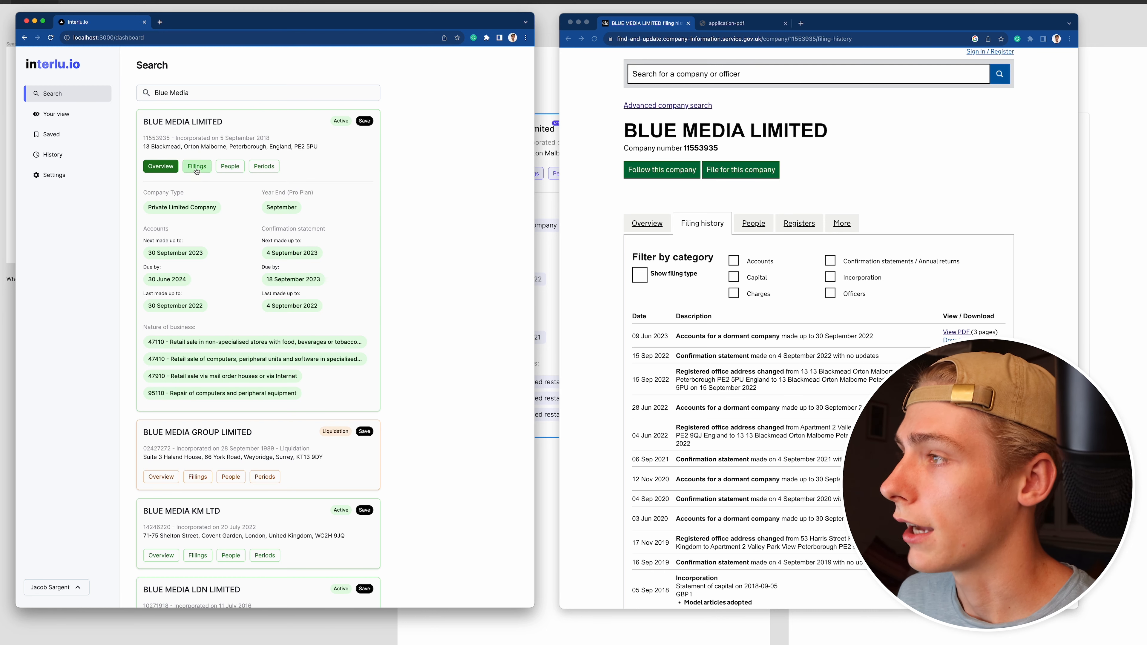
pyautogui.click(229, 166)
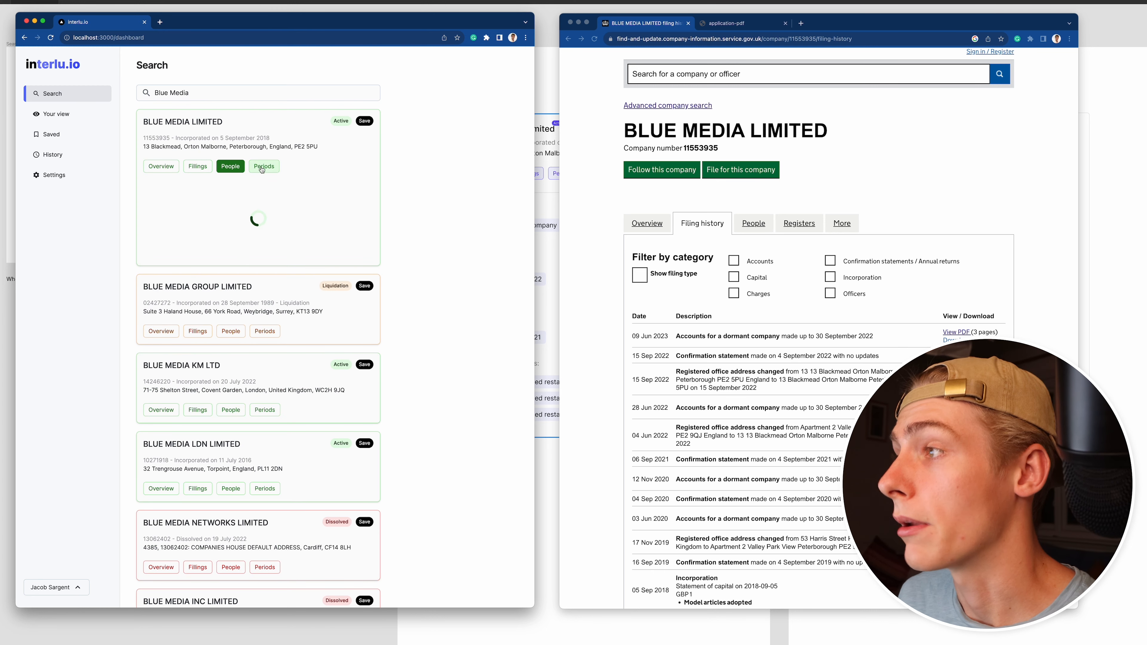
# - Return to BLUE MEDIA LIMITED's overview card with accounts dates and nature of business
pyautogui.click(160, 166)
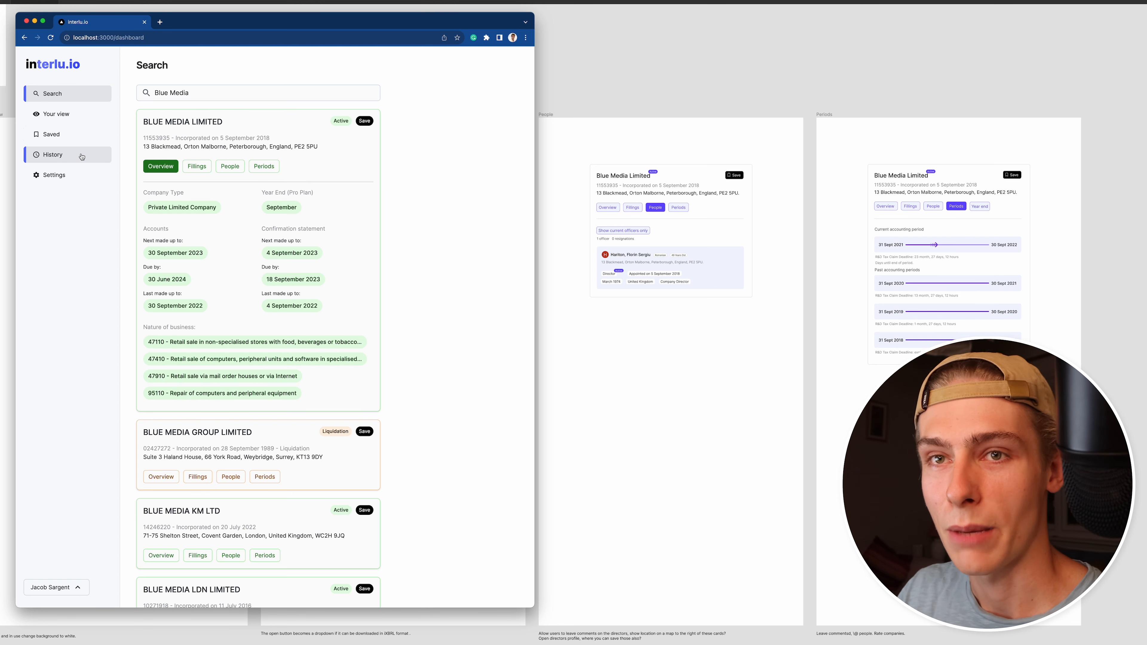
pyautogui.moveTo(336, 191)
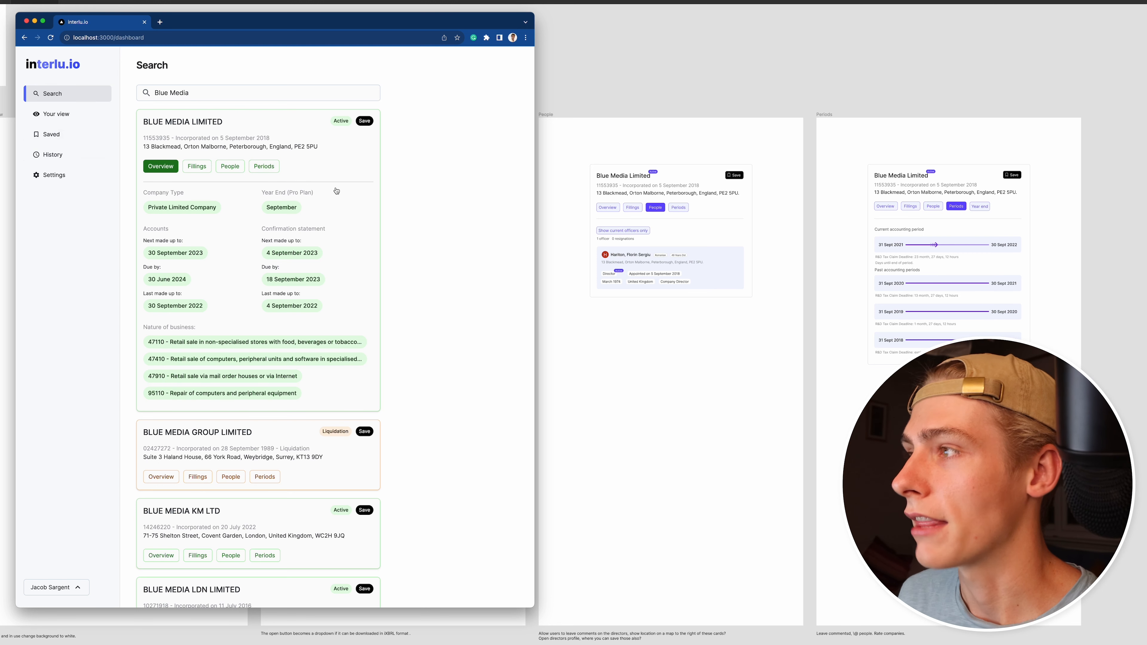
pyautogui.moveTo(264, 167)
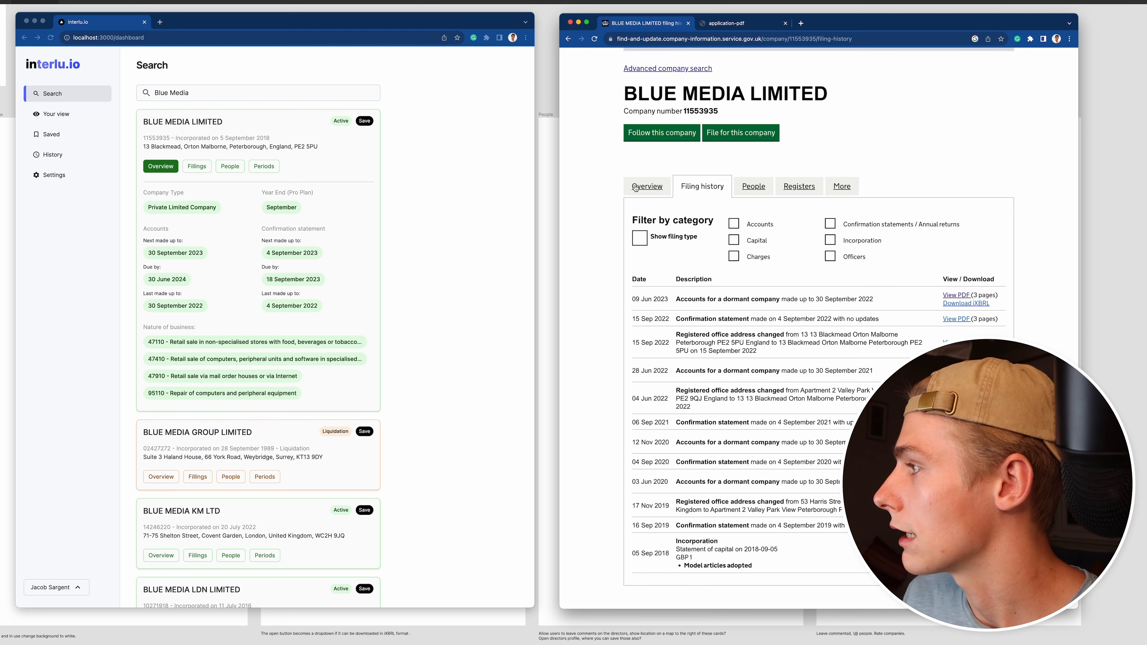
# - Show Companies House's overview for BLUE MEDIA LIMITED beside the Interlu.io card
pyautogui.click(647, 186)
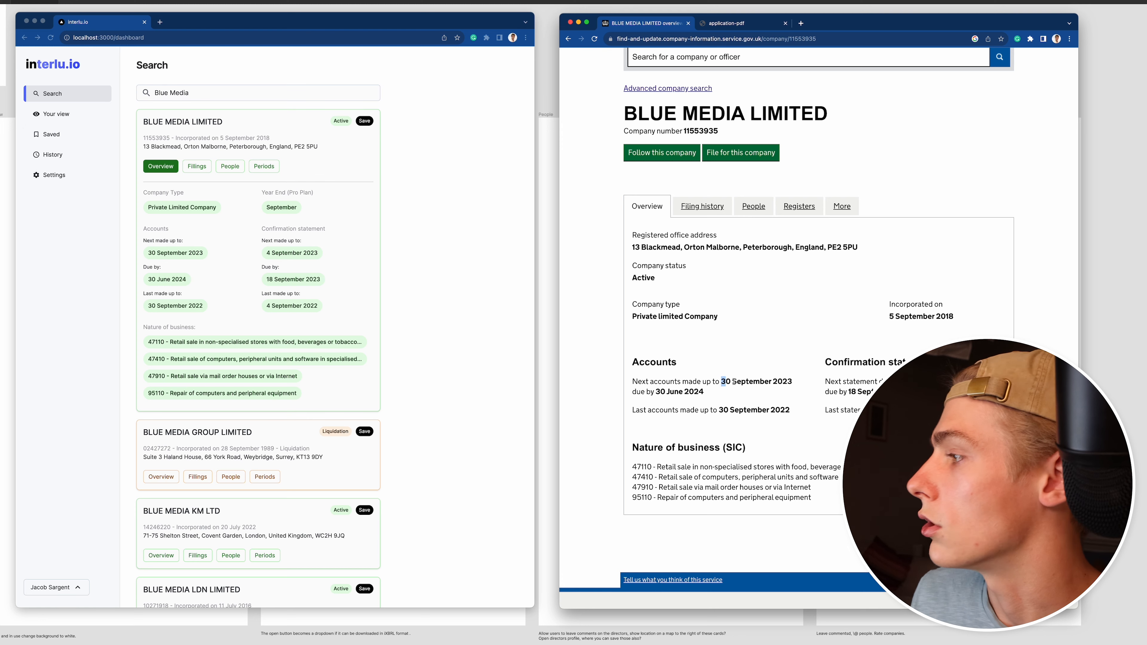
# - Mark the last accounts date on Companies House, then load BLUE MEDIA KM LTD's overview in Interlu.io
pyautogui.doubleClick(748, 410)
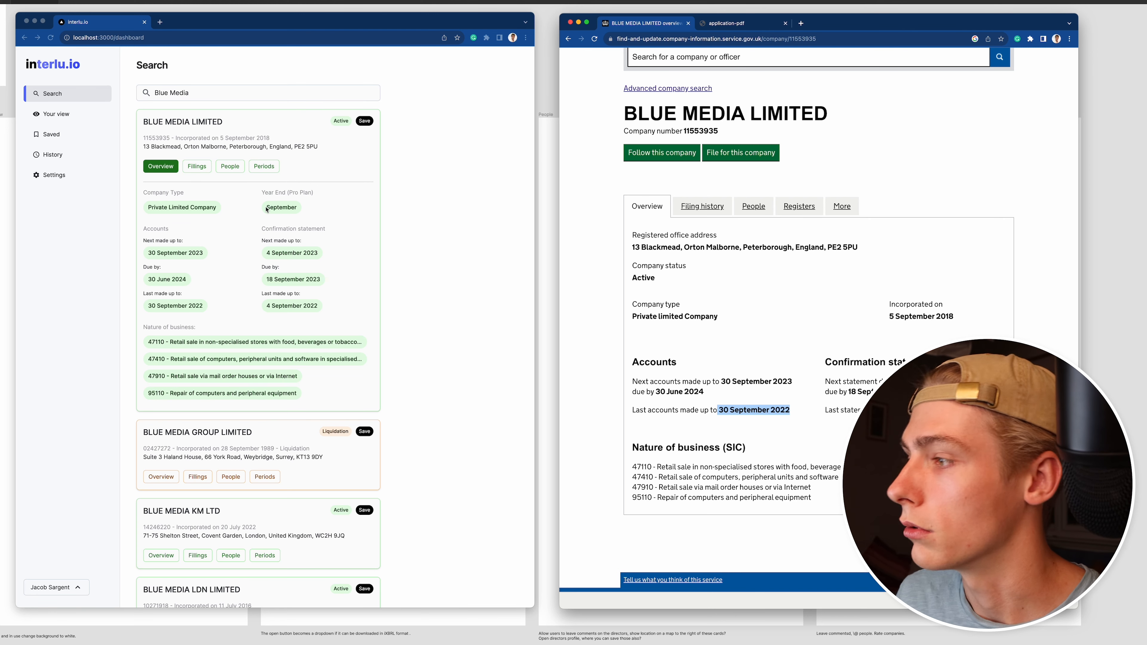
pyautogui.scroll(-3)
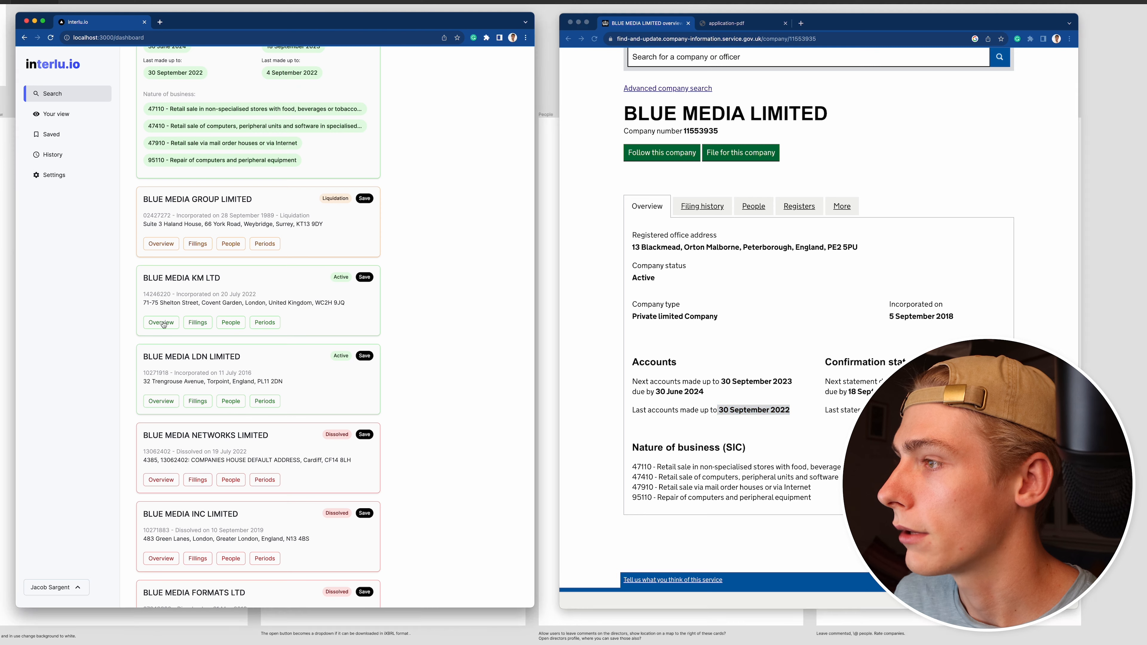
pyautogui.click(160, 322)
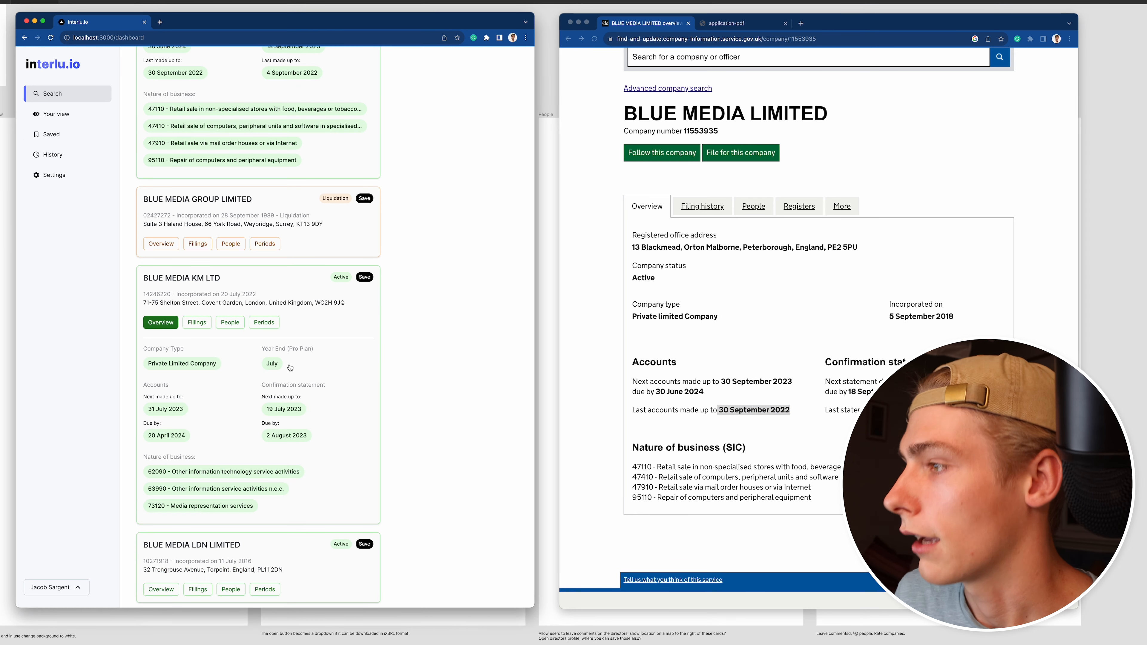
pyautogui.moveTo(277, 368)
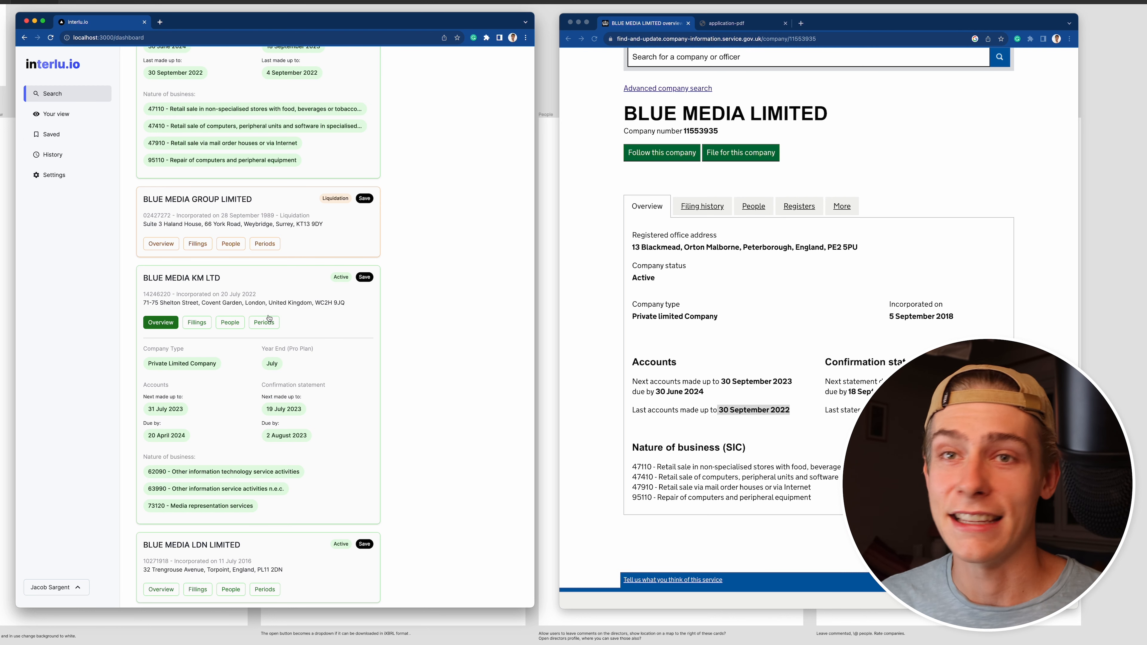
# - Scroll the Interlu.io results back to the top
pyautogui.scroll(3)
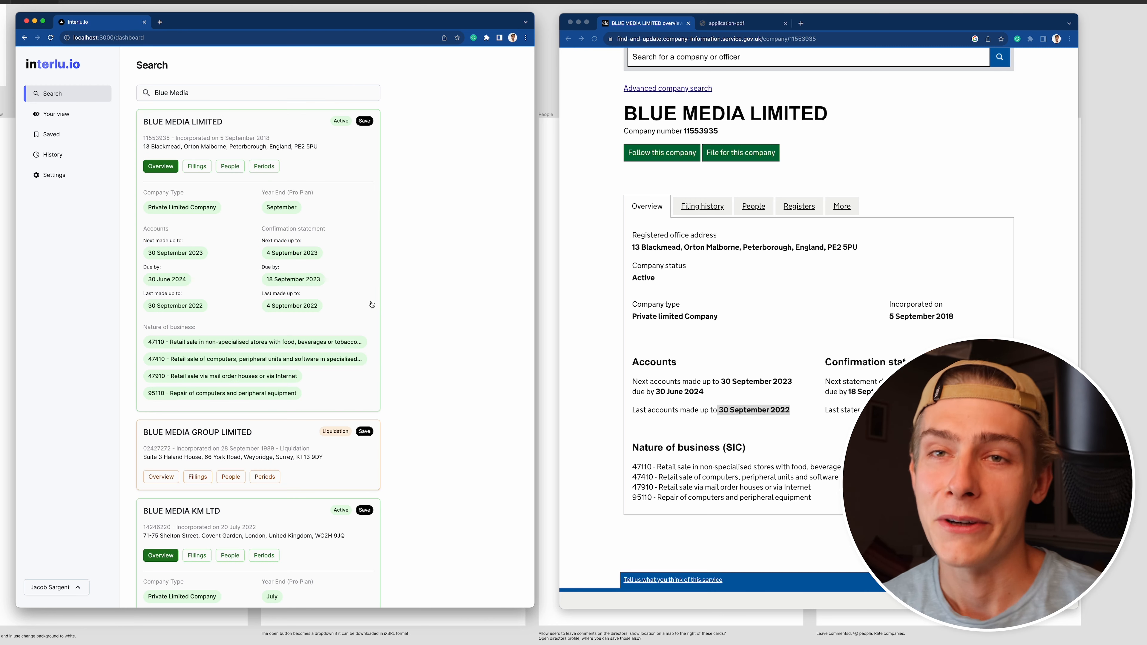